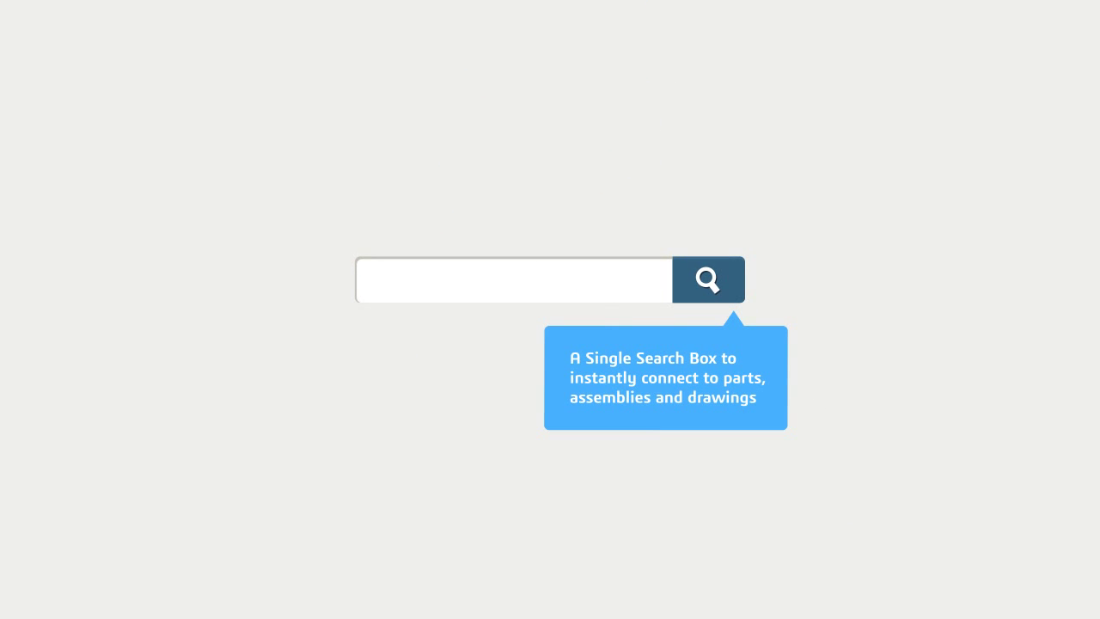
- Search for part number P102 and narrow the autocomplete to the 'SIDE FRAME R' CATPart matches
{"action": "type", "text": "P1"}
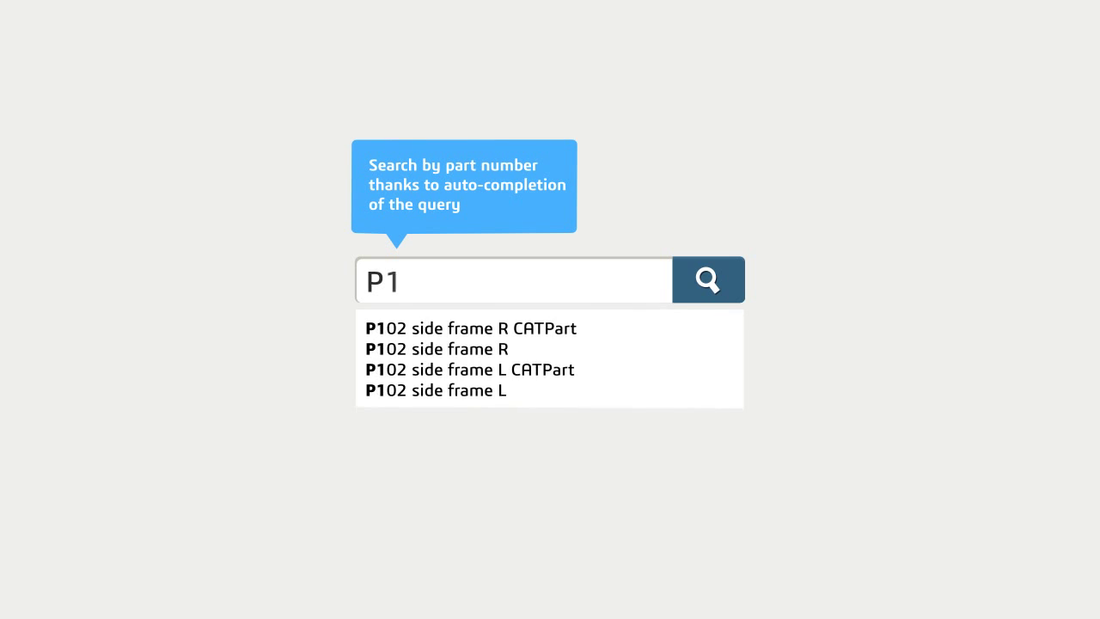
{"action": "type", "text": "02"}
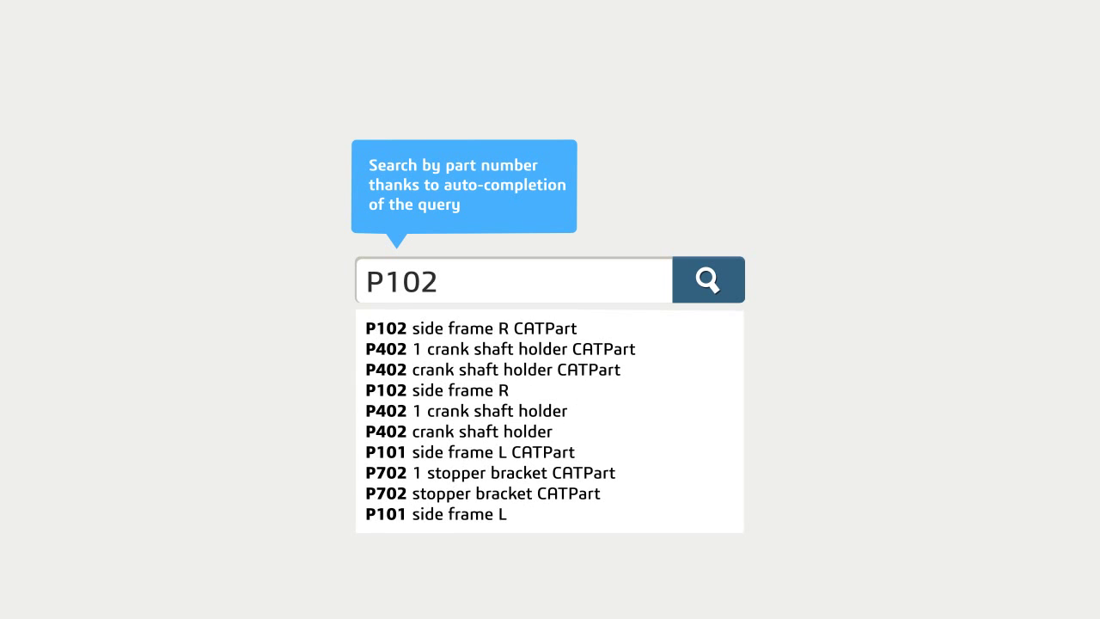
{"action": "type", "text": "SIDE FRAME R"}
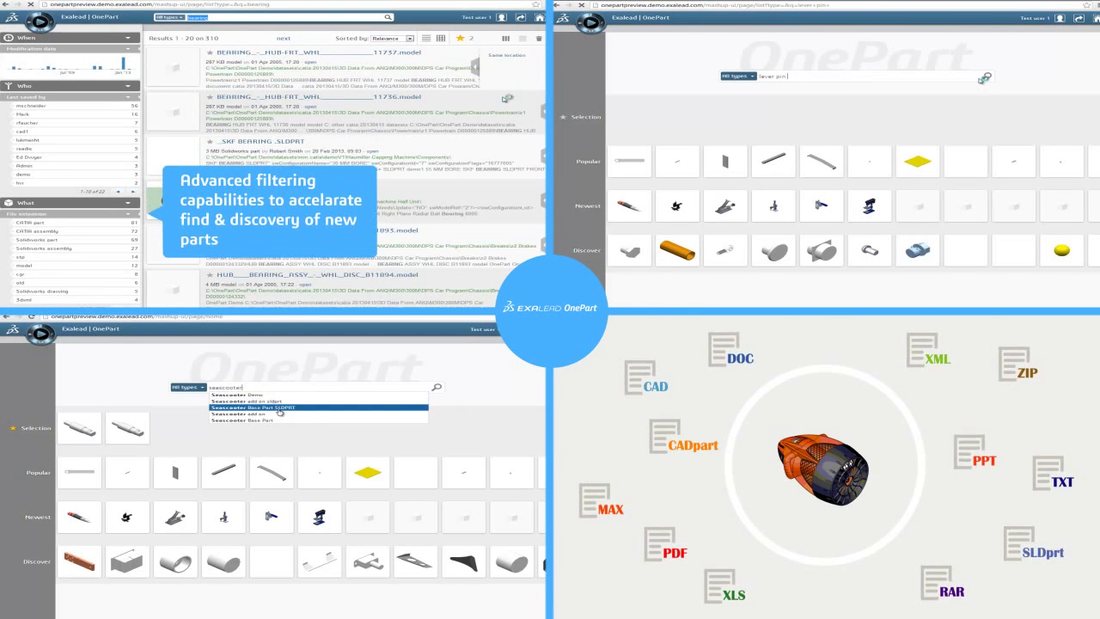
- Refine the results with a filter and change the result ordering options
{"action": "left_click", "coordinate": [244, 405]}
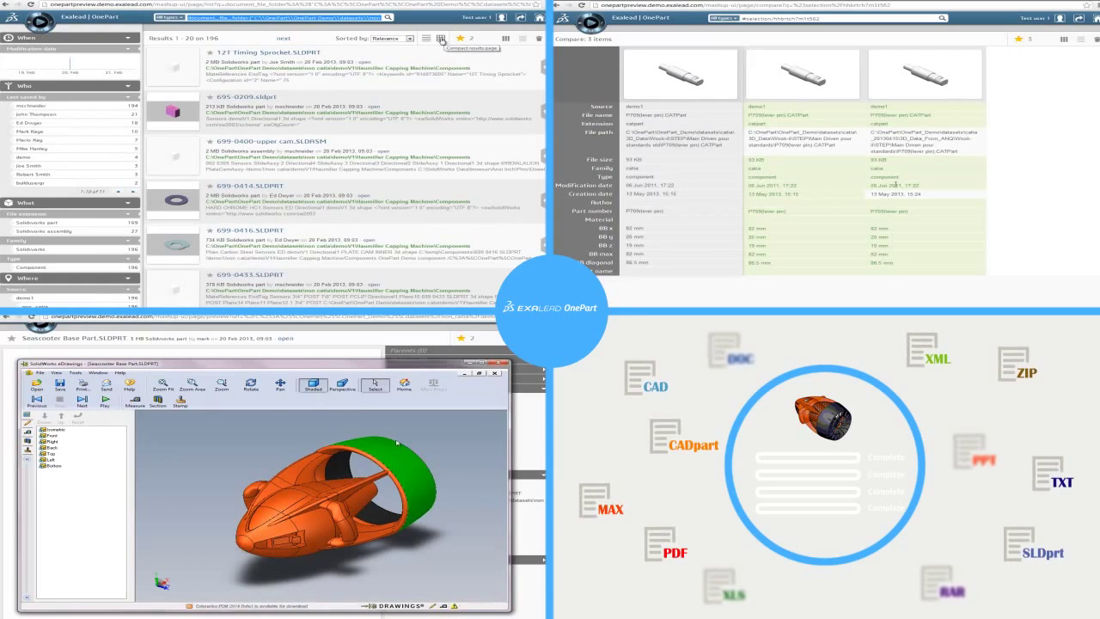
{"action": "left_click", "coordinate": [392, 38]}
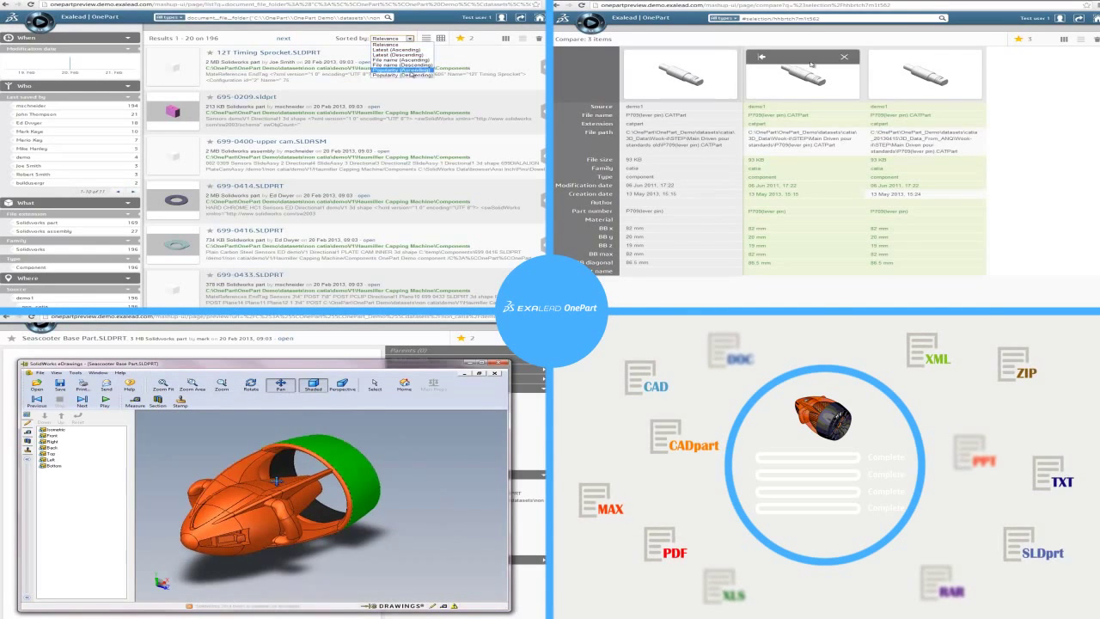